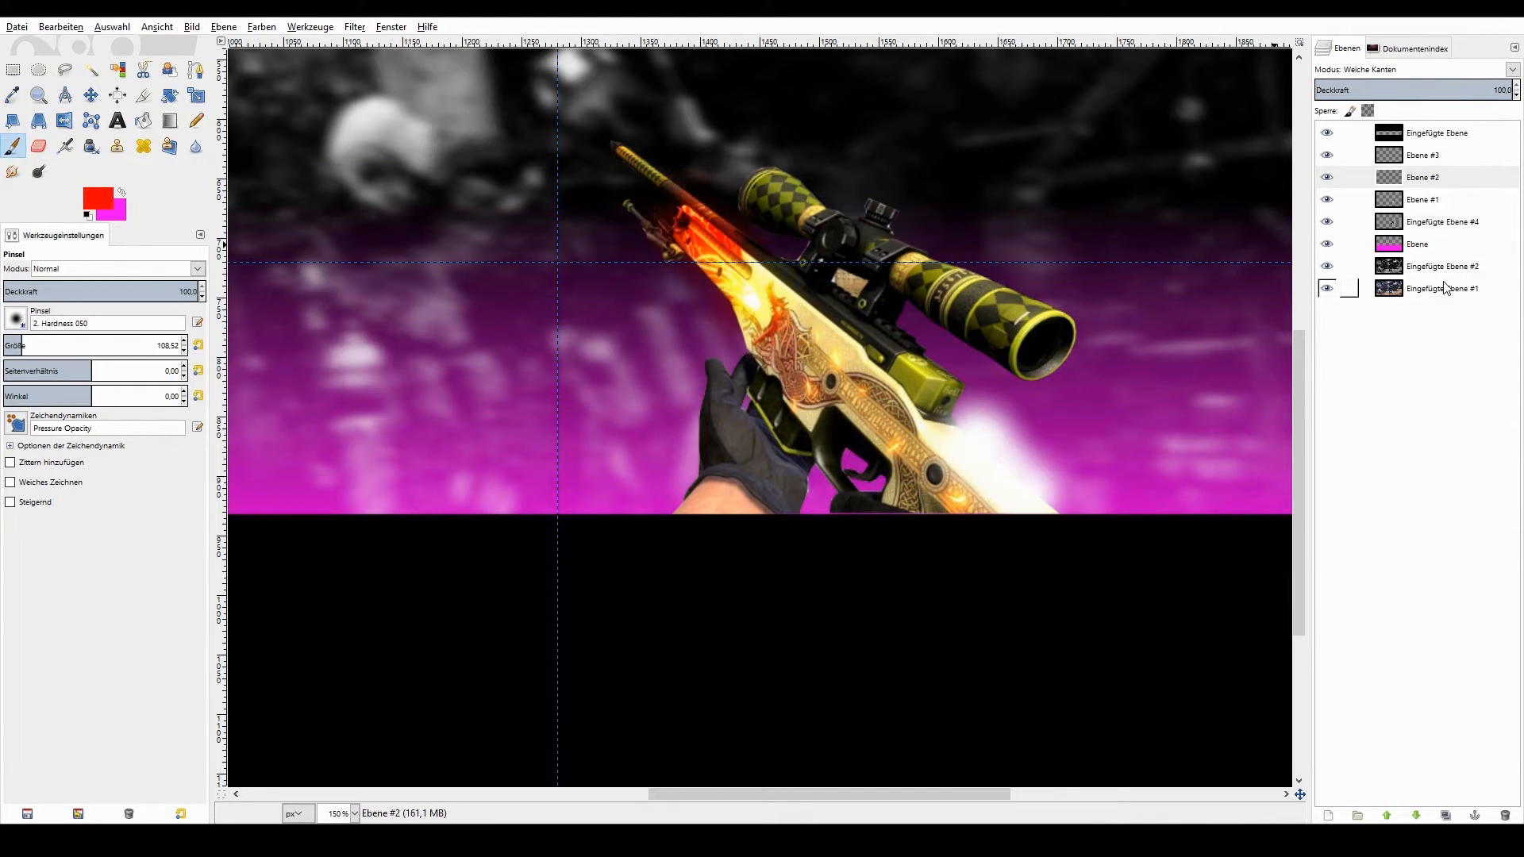
Add white brush-style YOUR NAME lettering in the Overdose Sunrise font over the banner.
{"action": "left_click", "coordinate": [260, 26]}
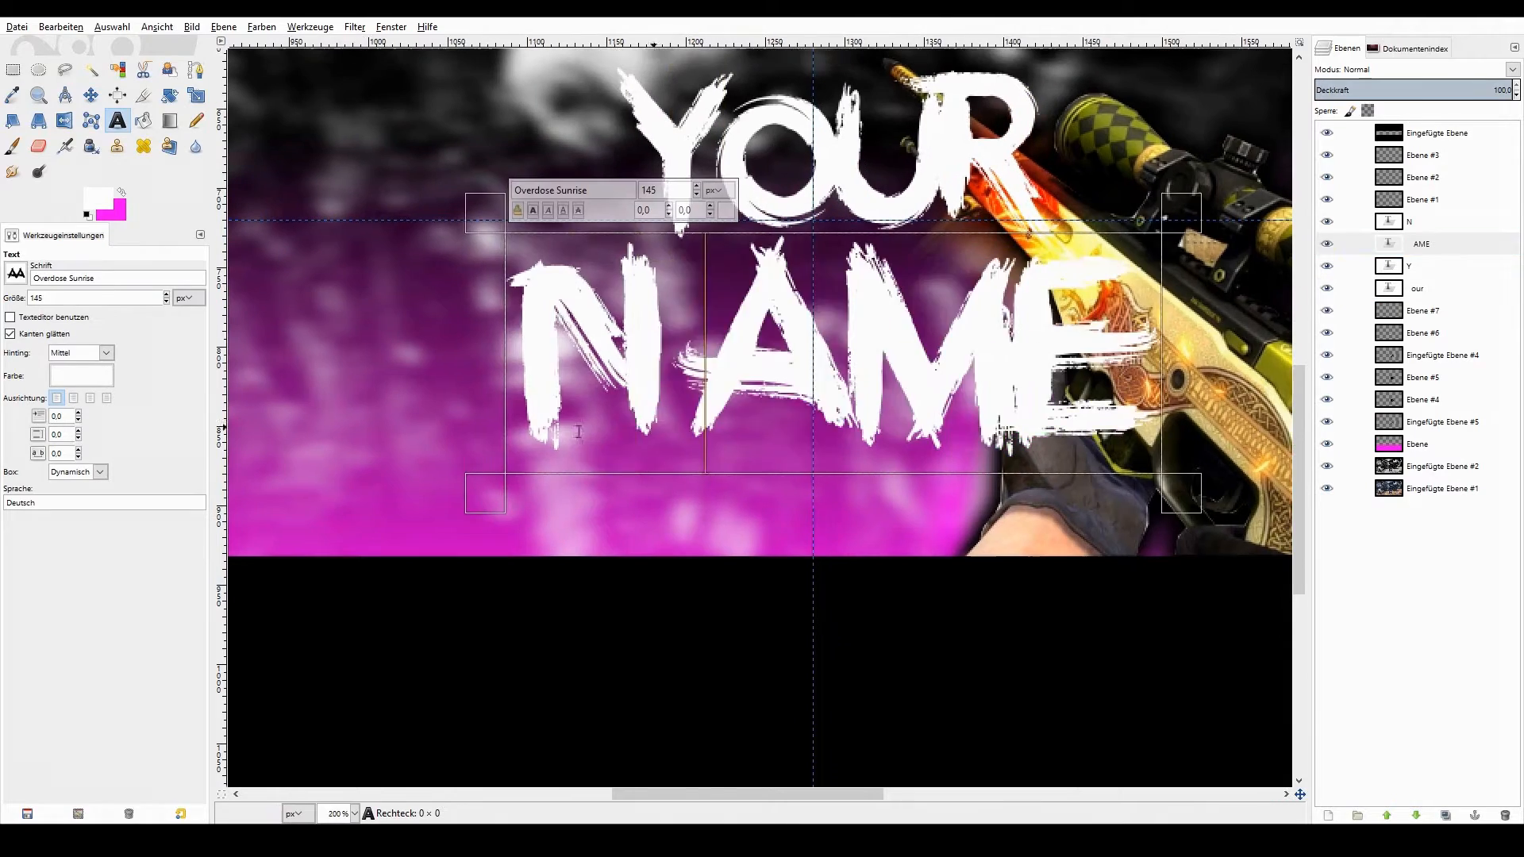
Fill the Y and N with magenta and start a Motion Blur on a duplicated lettering layer.
{"action": "left_click", "coordinate": [1422, 223]}
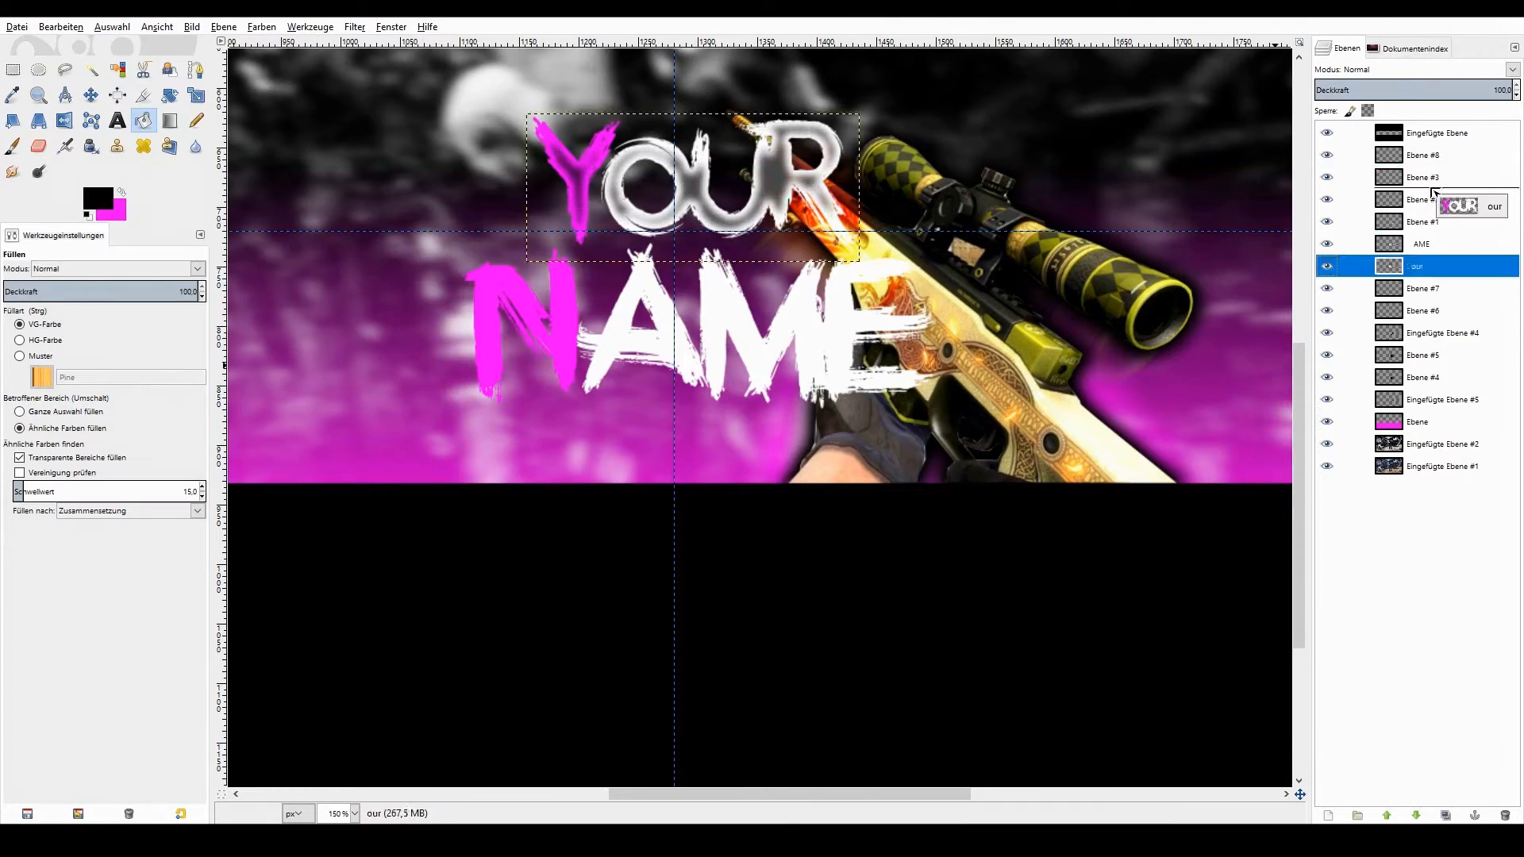
{"action": "left_click", "coordinate": [111, 27]}
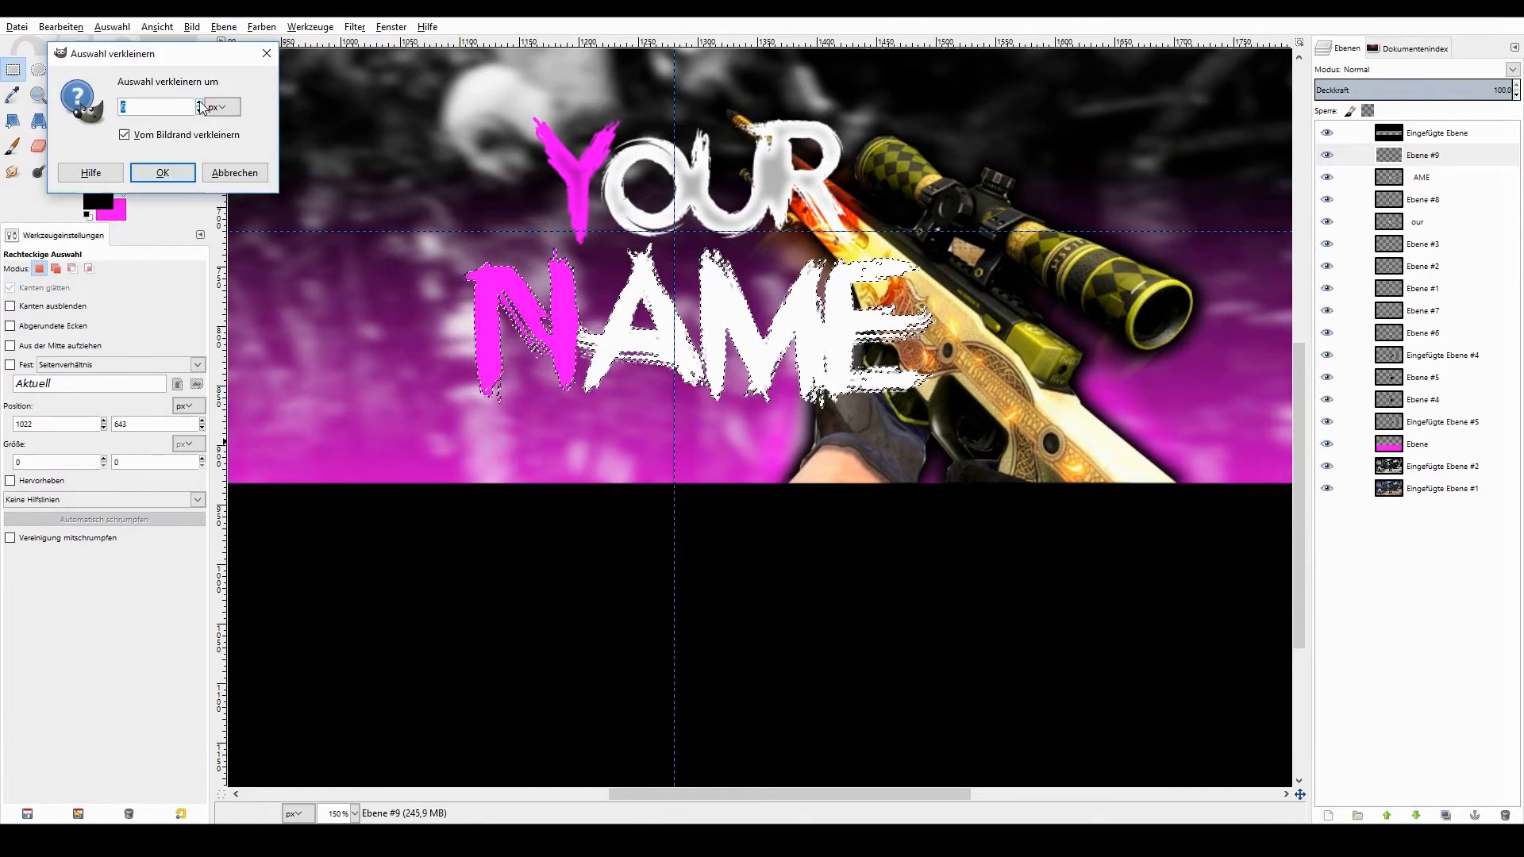
{"action": "left_click", "coordinate": [162, 172]}
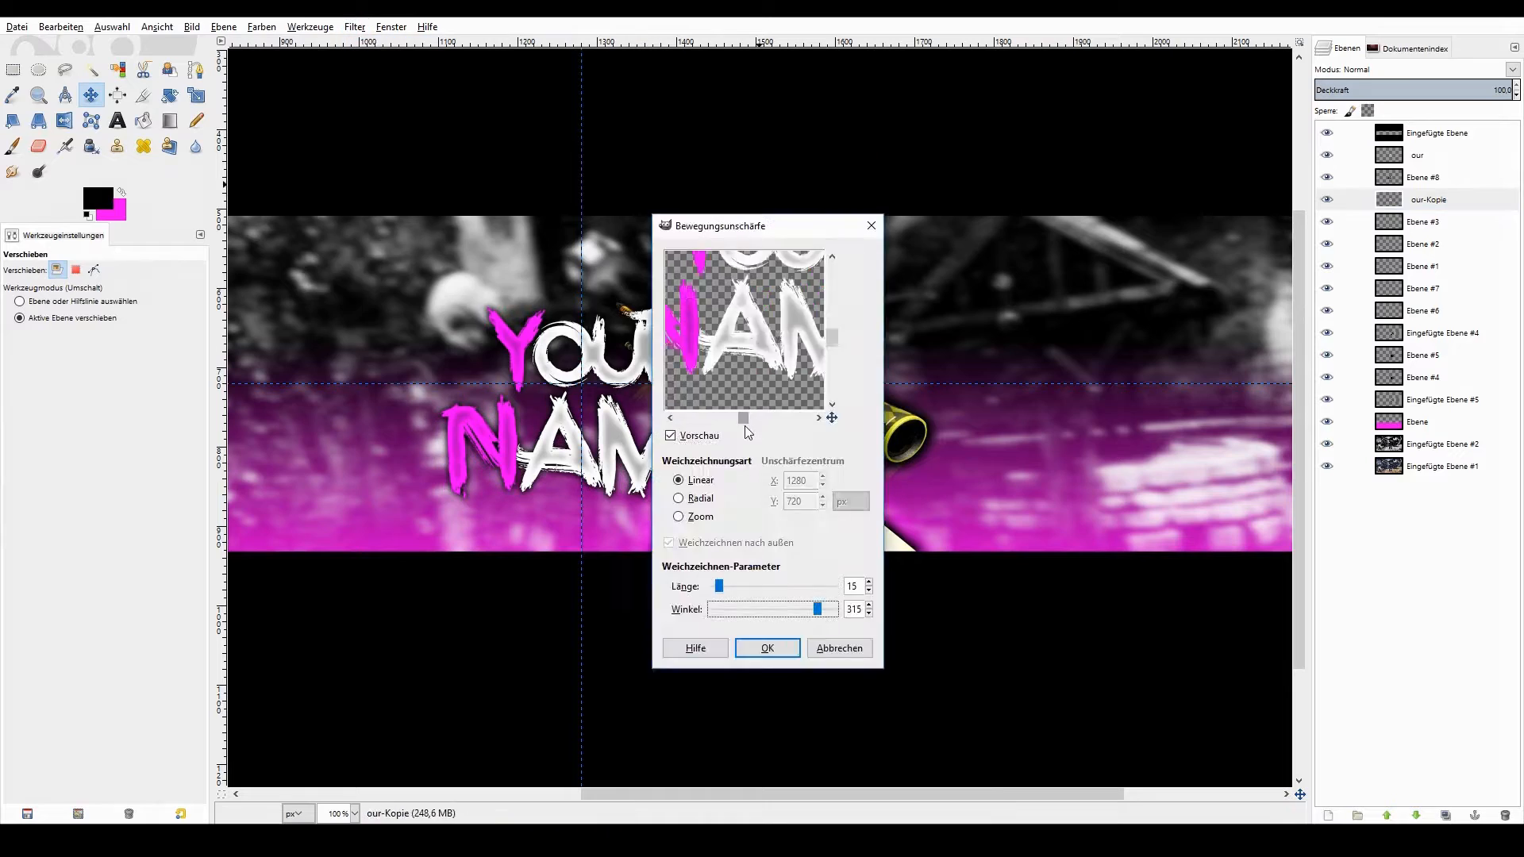
Warp the layer with the Perspective tool and apply the transform to match the scene.
{"action": "left_click", "coordinate": [765, 647]}
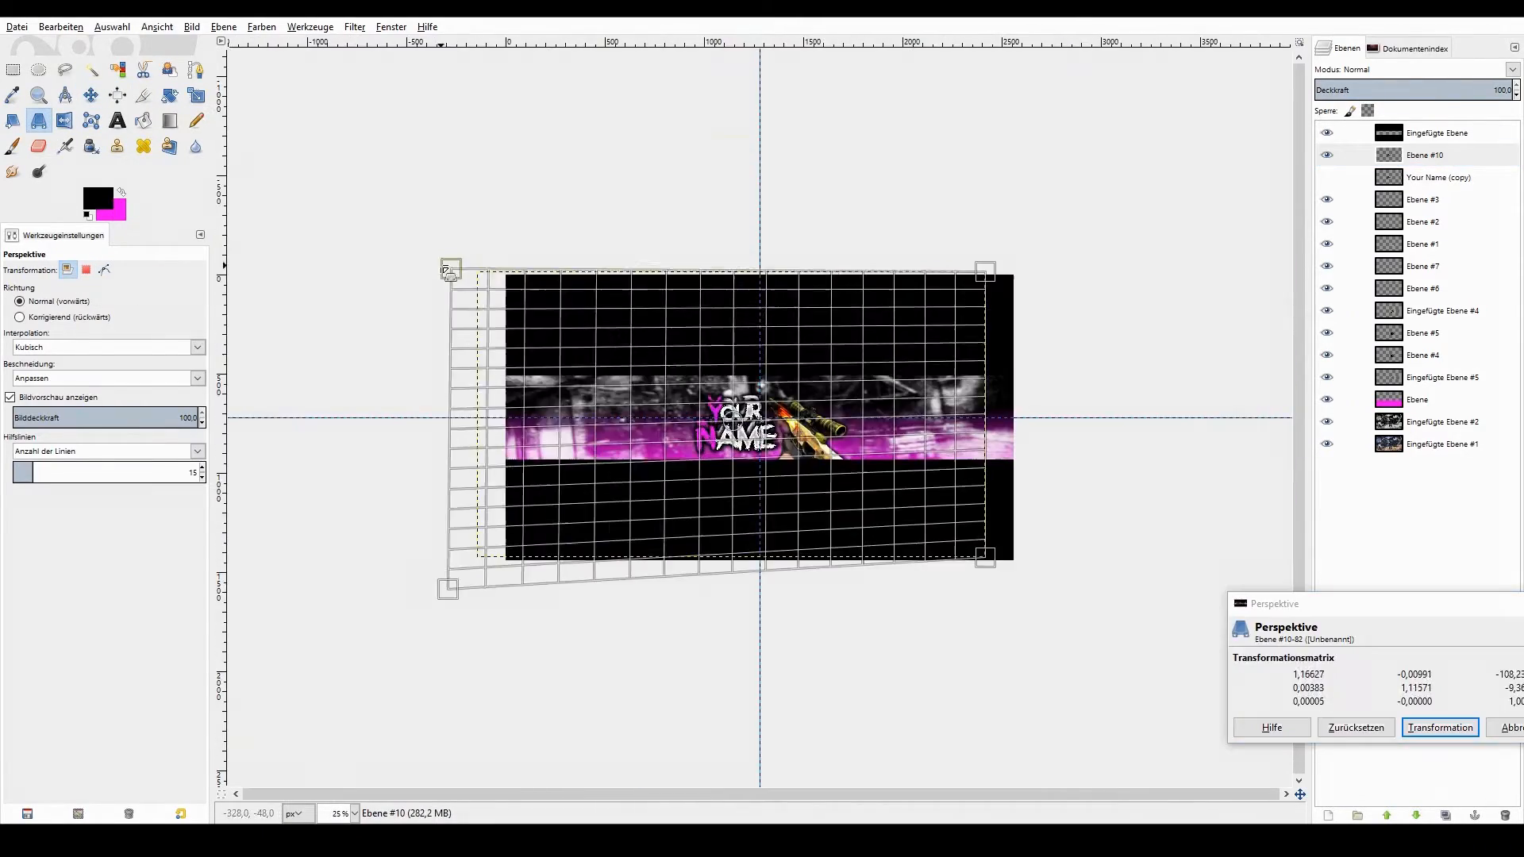
{"action": "left_click", "coordinate": [1439, 727]}
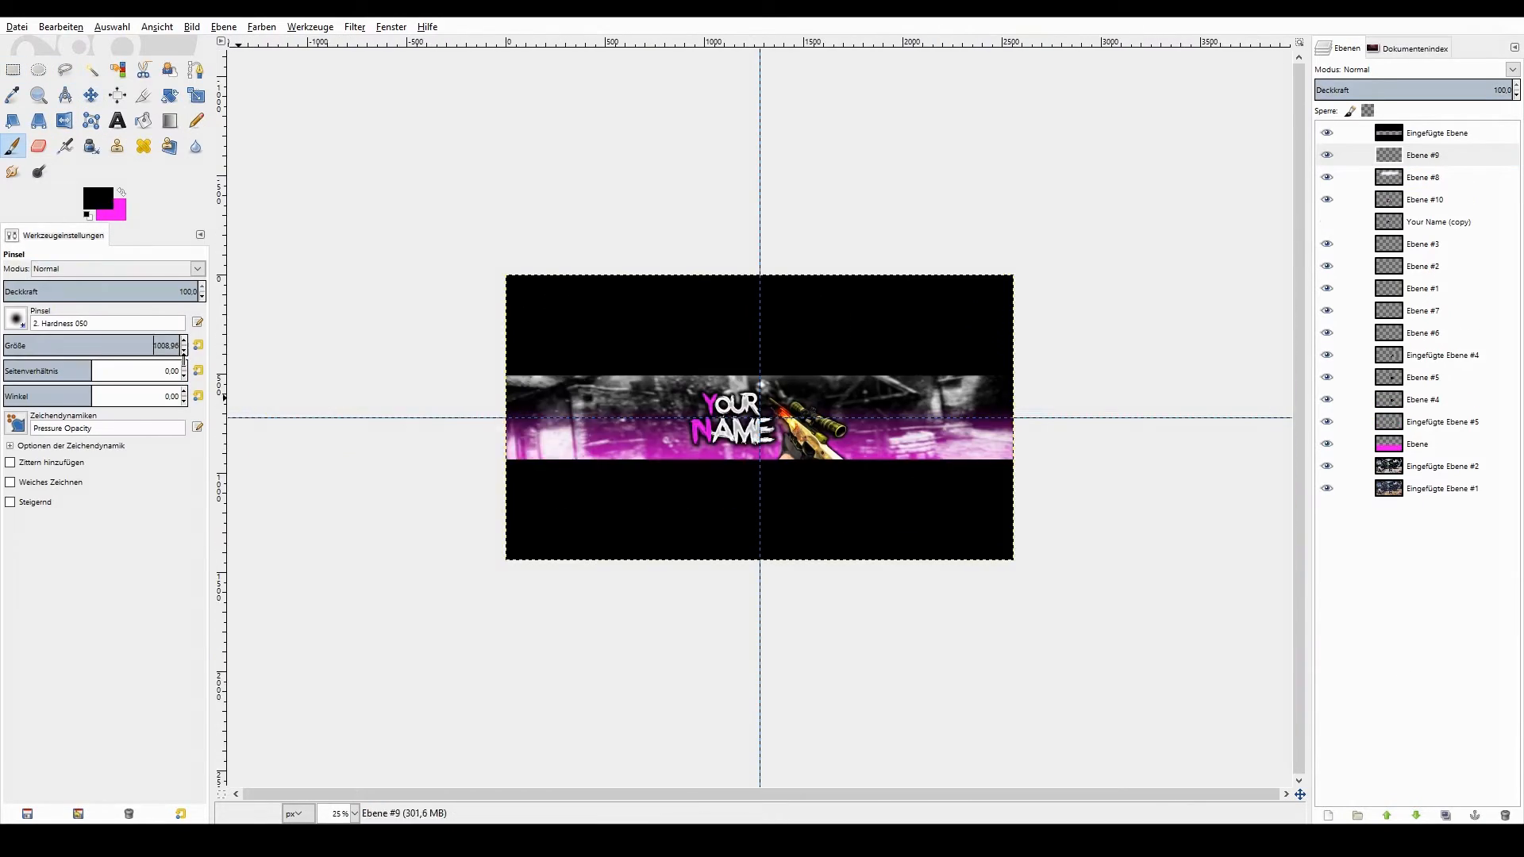
Add a SOCIAL MEDIA block with Twitter, Twitch and Instagram icons beside YOUR NAME lines with magenta initials.
{"action": "left_click", "coordinate": [301, 49]}
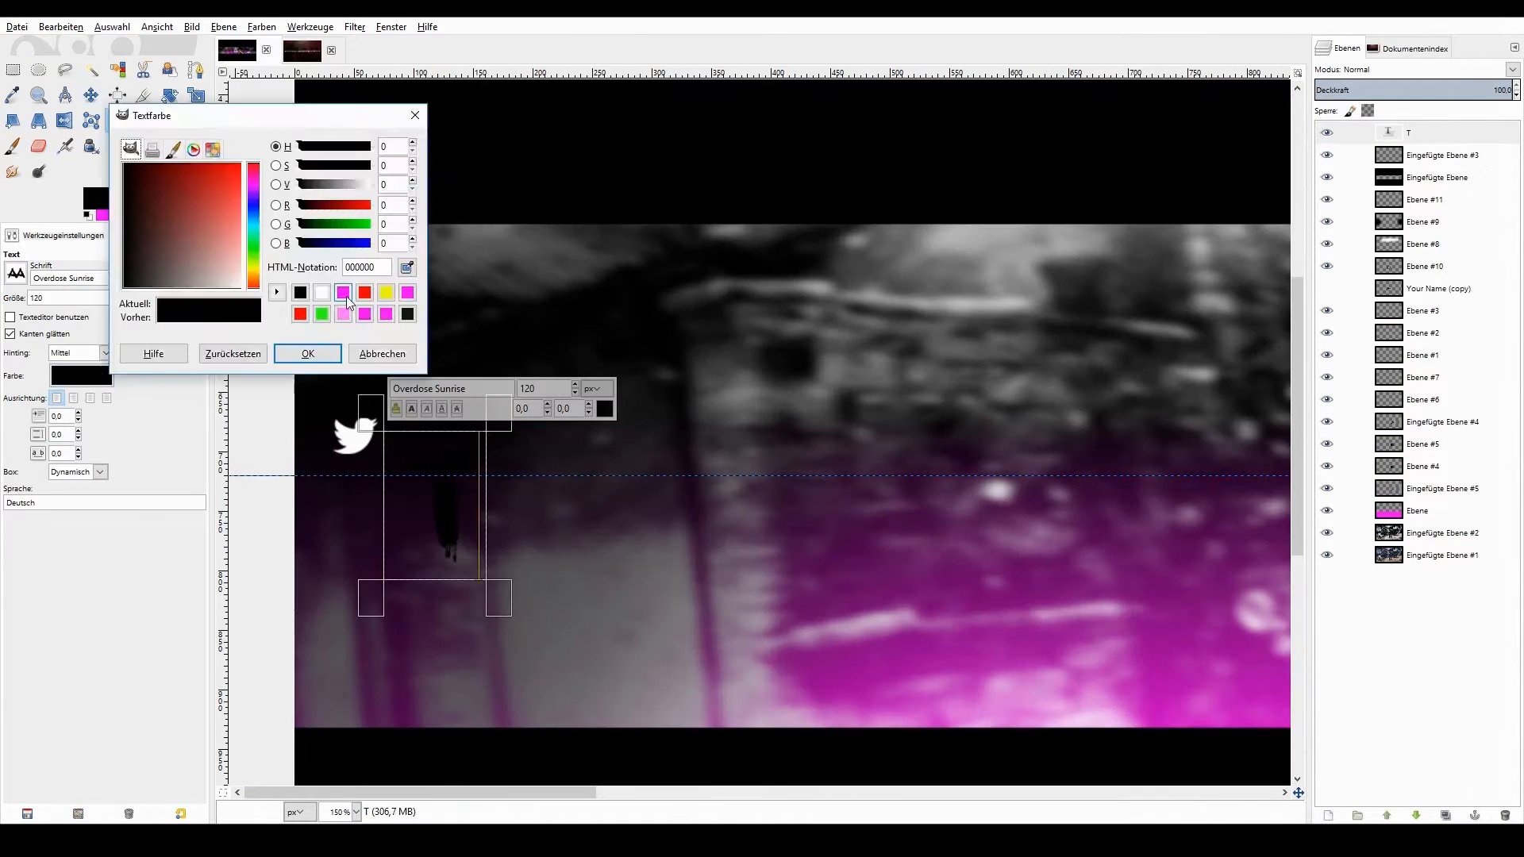
{"action": "left_click", "coordinate": [306, 352]}
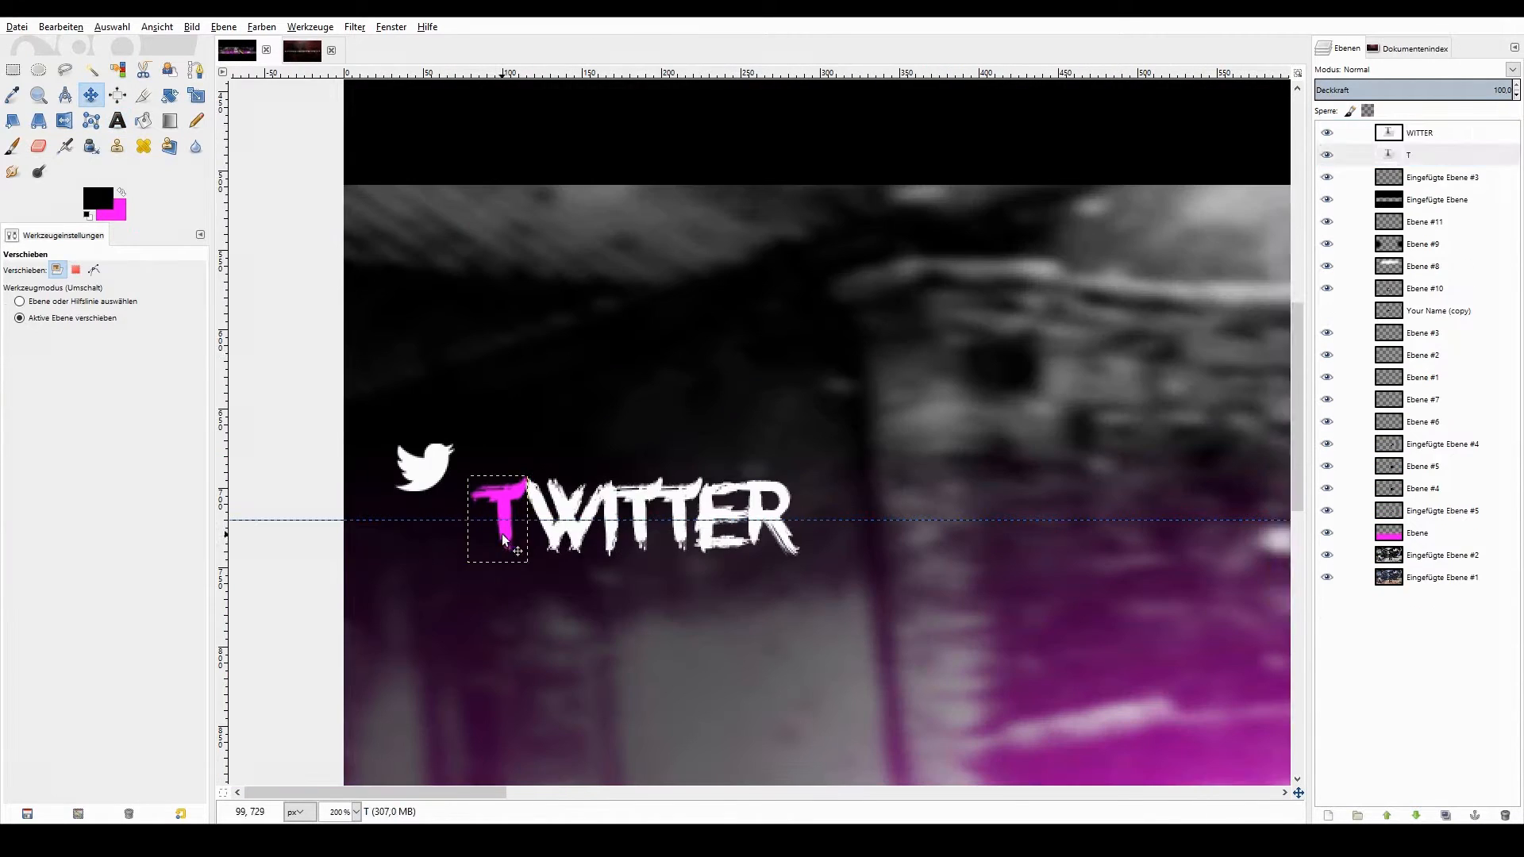
{"action": "left_click", "coordinate": [11, 70]}
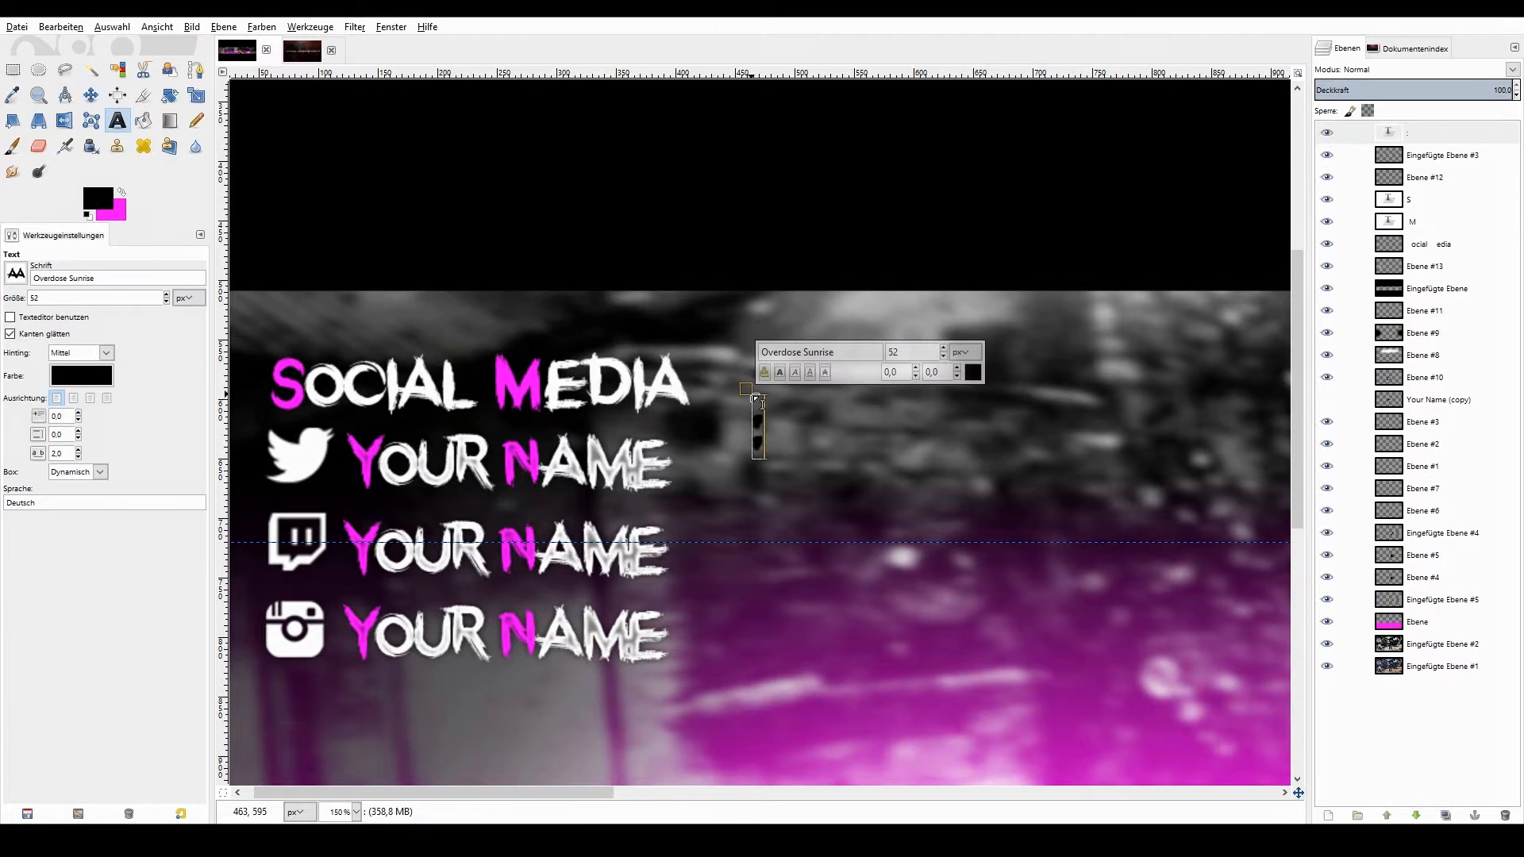
{"action": "left_click", "coordinate": [143, 121]}
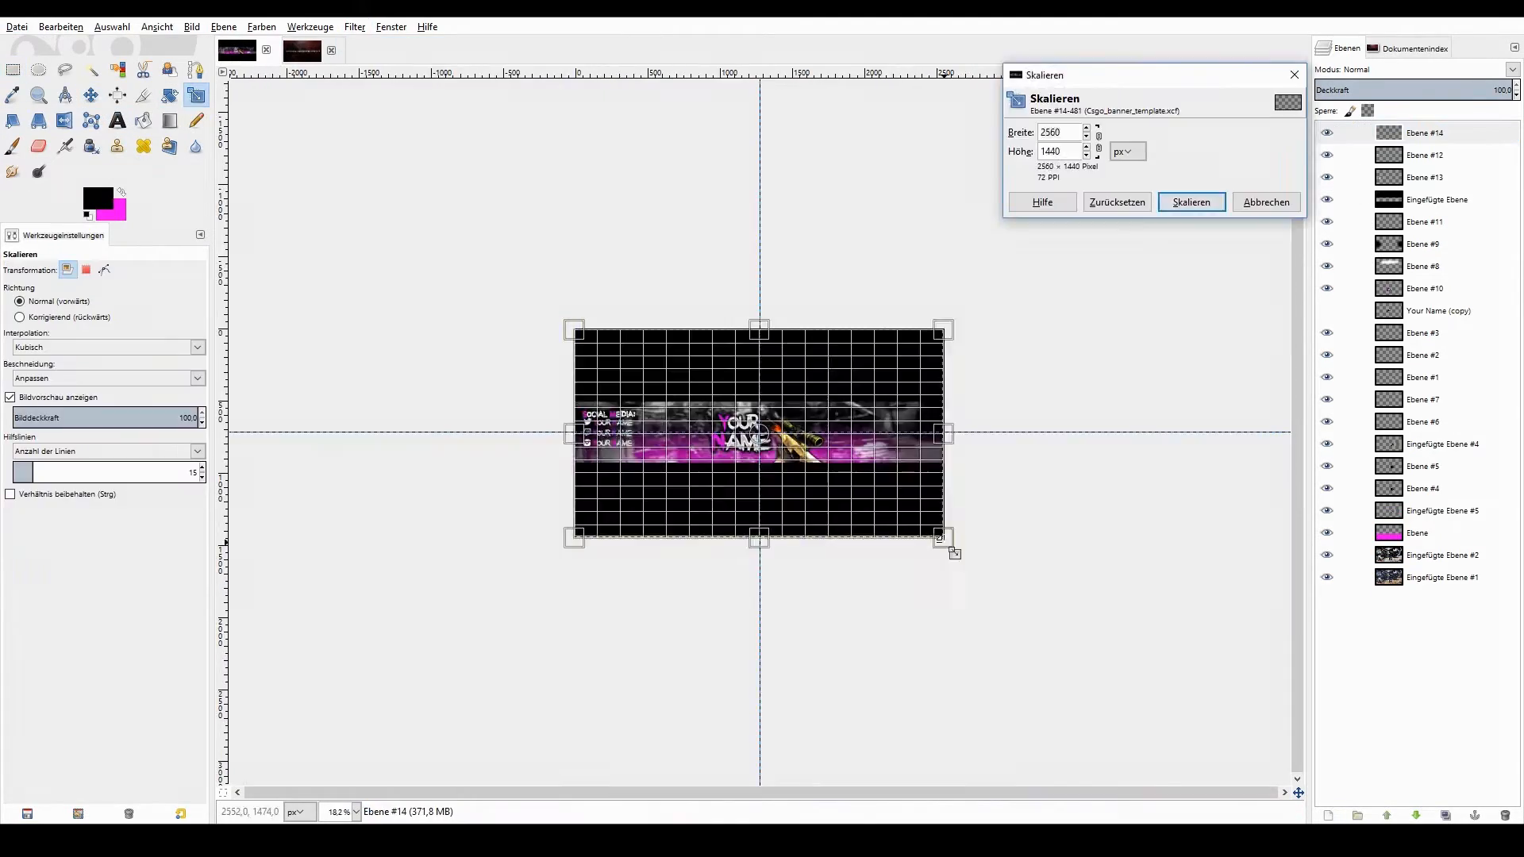
Scale down and rotate the social list about -4.97°, then add a DIESERPHOENIX text credit at bottom right.
{"action": "left_click", "coordinate": [1189, 202]}
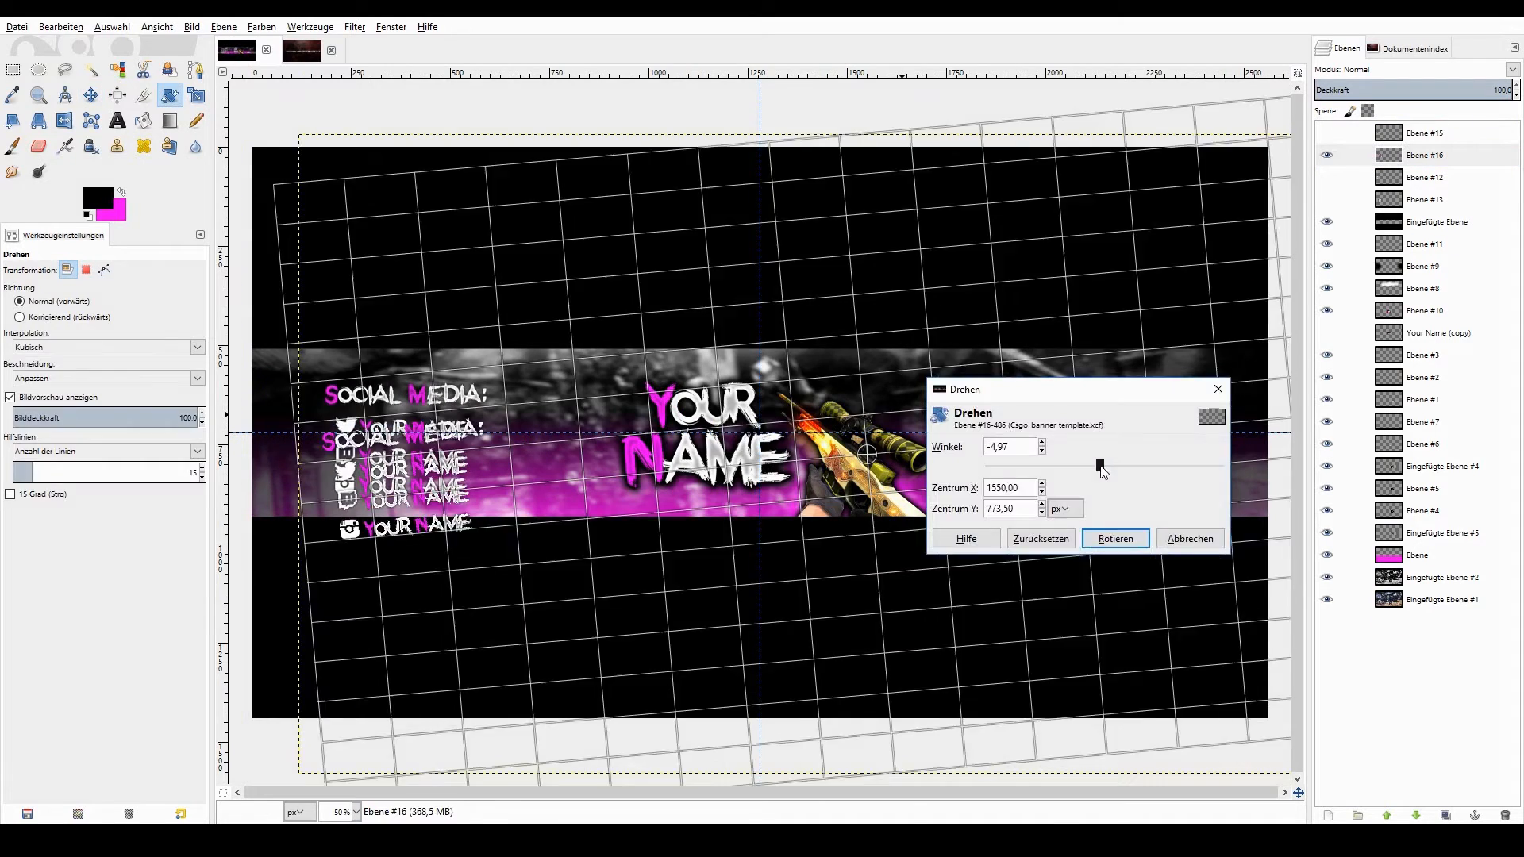
{"action": "left_click", "coordinate": [1115, 538]}
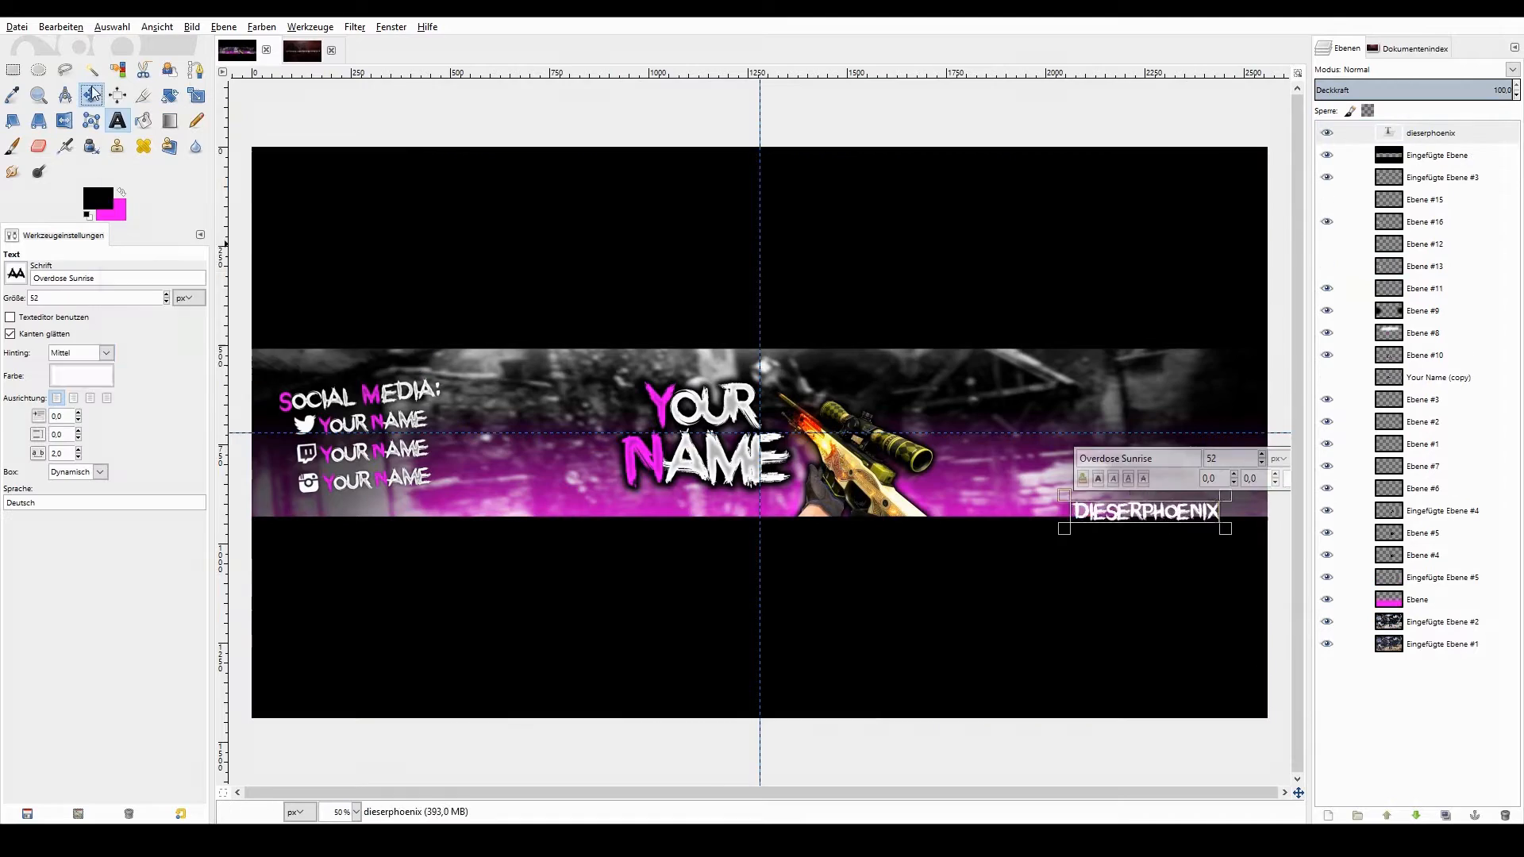
Free-select the D and P of DIESERPHOENIX and fill them with magenta.
{"action": "left_click", "coordinate": [64, 68]}
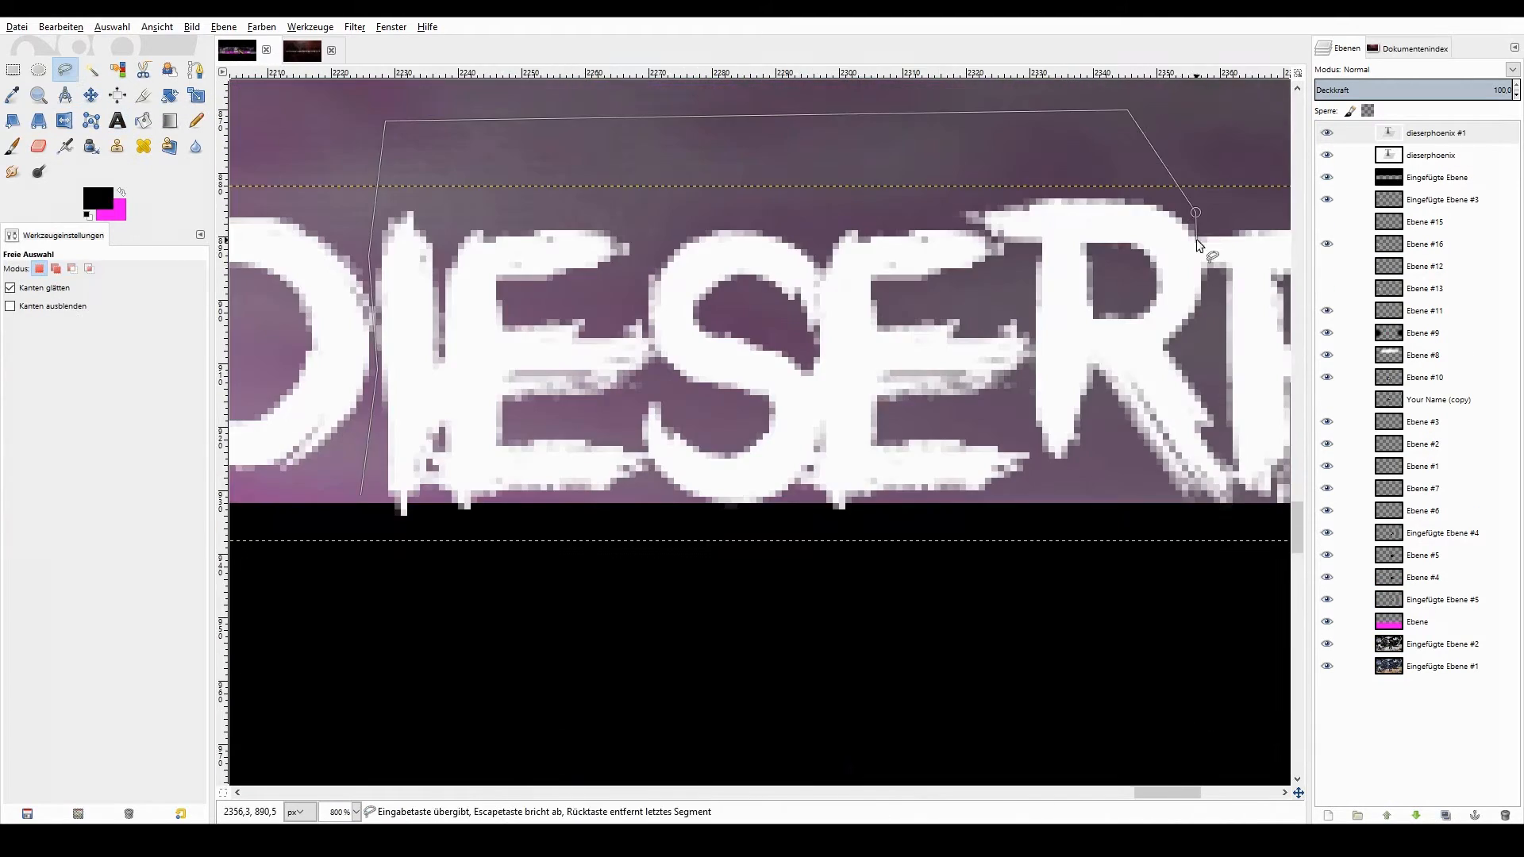
{"action": "right_click", "coordinate": [1423, 133]}
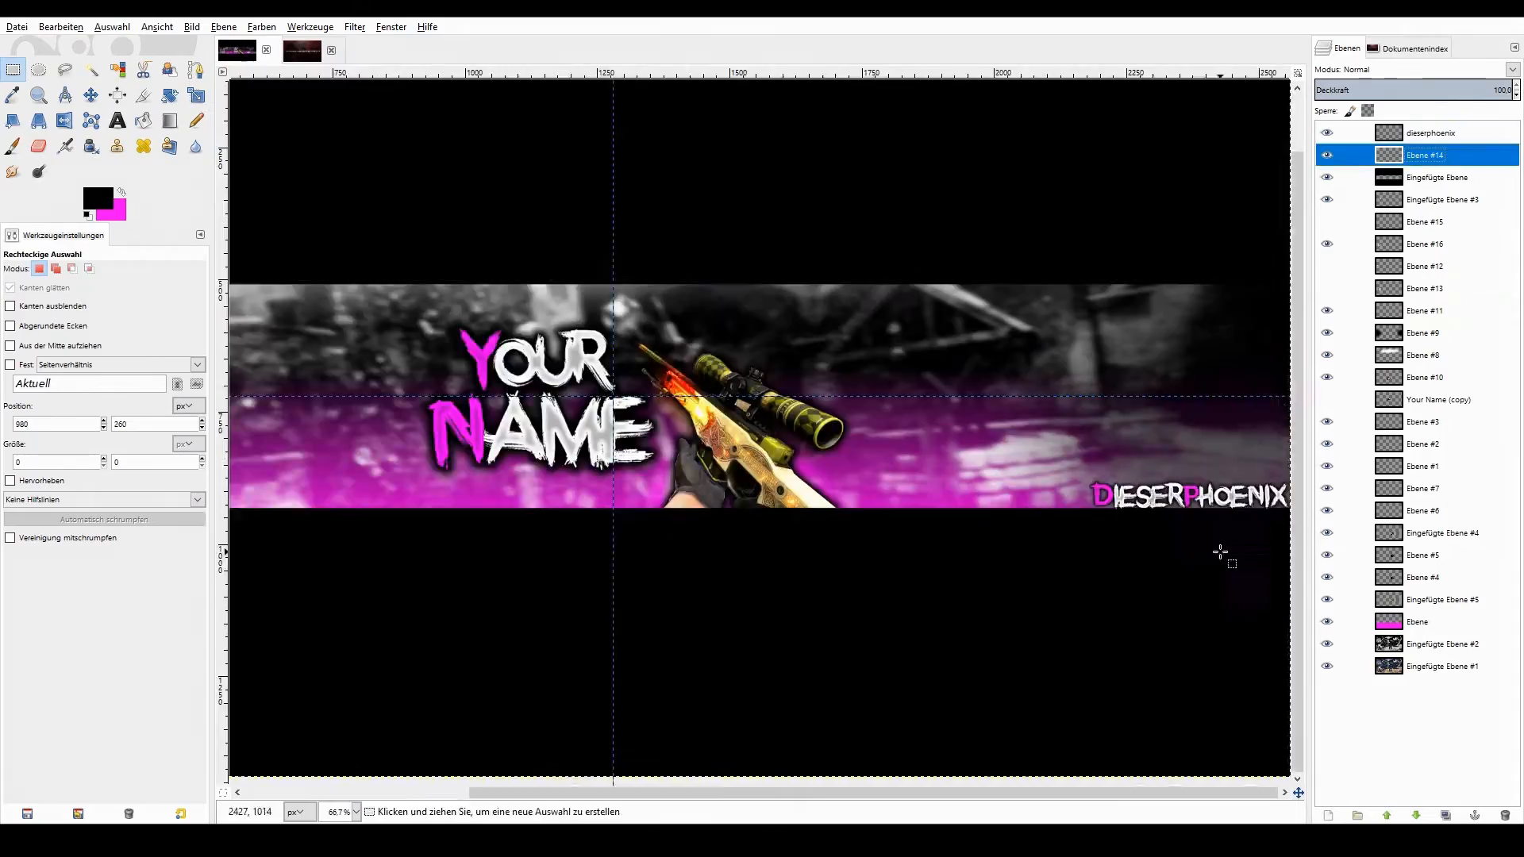
{"action": "left_click", "coordinate": [195, 95]}
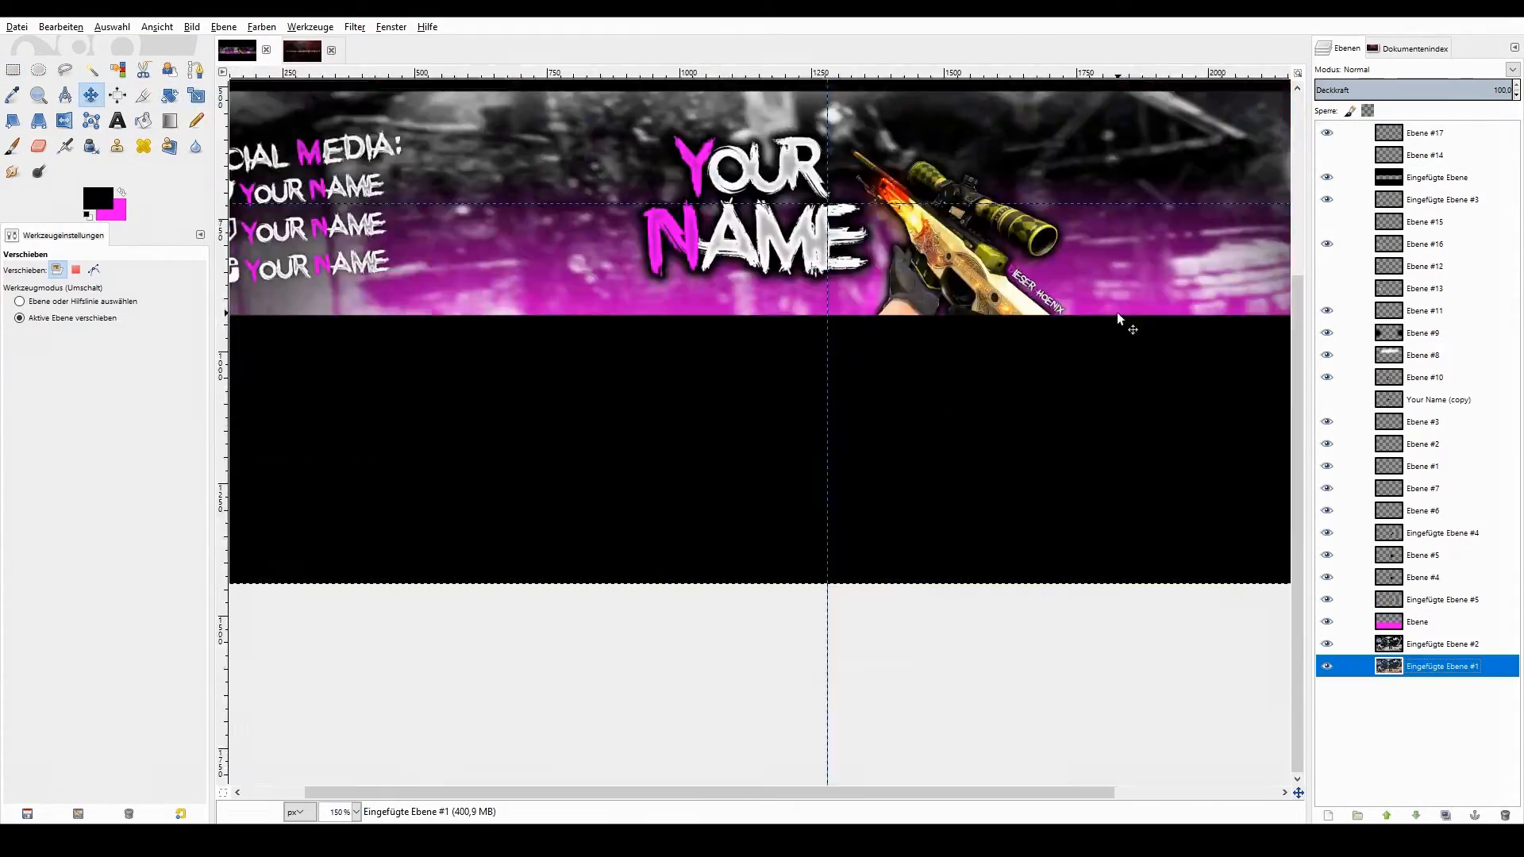
Export the banner as PNG, reopen it with a duplicate layer and tint the rifle pink.
{"action": "left_click", "coordinate": [1038, 773]}
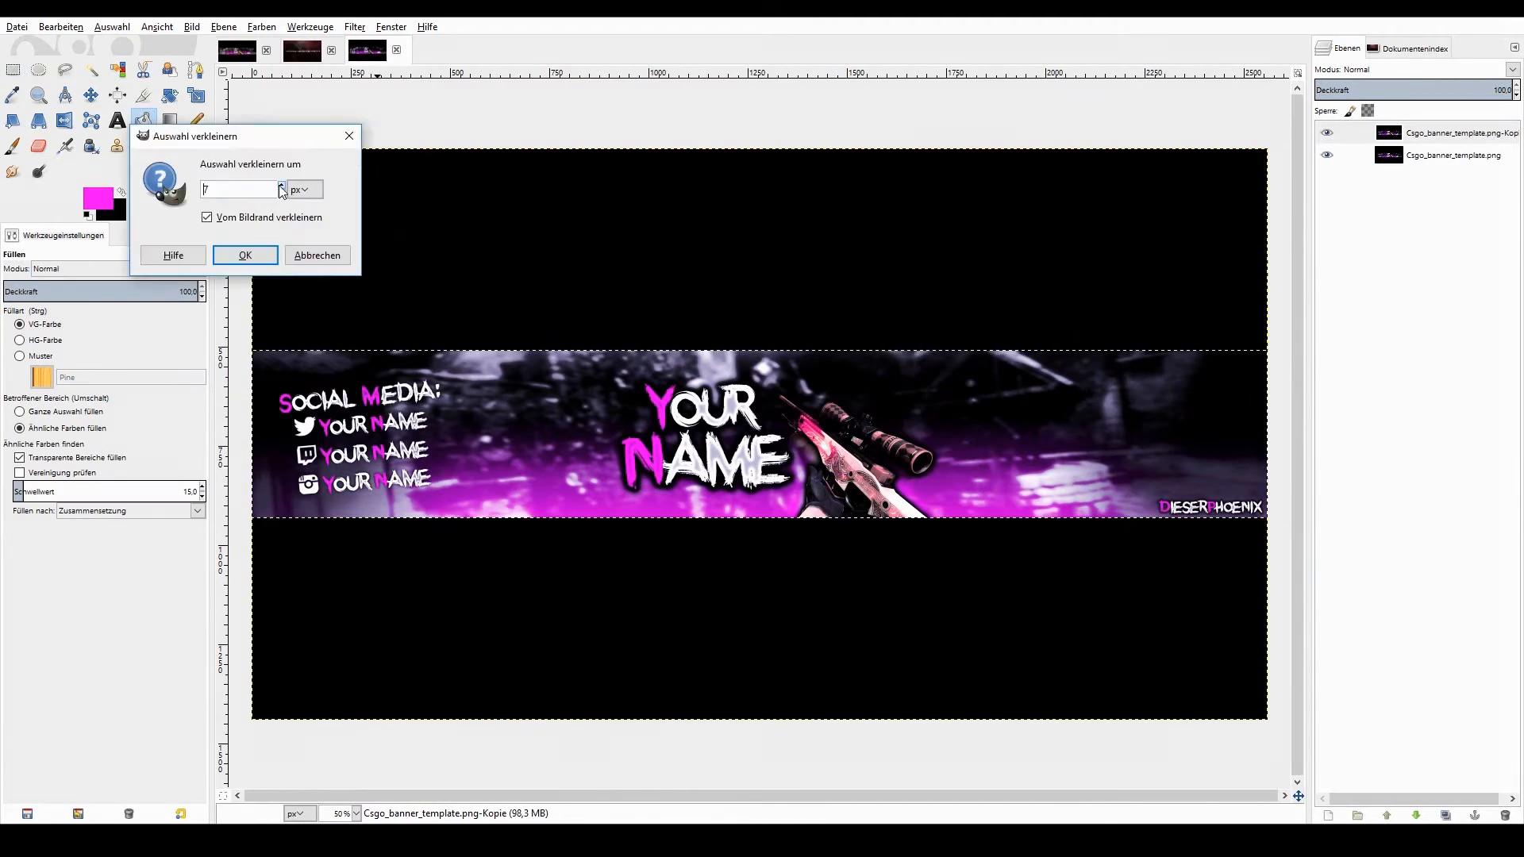
{"action": "left_click", "coordinate": [245, 254]}
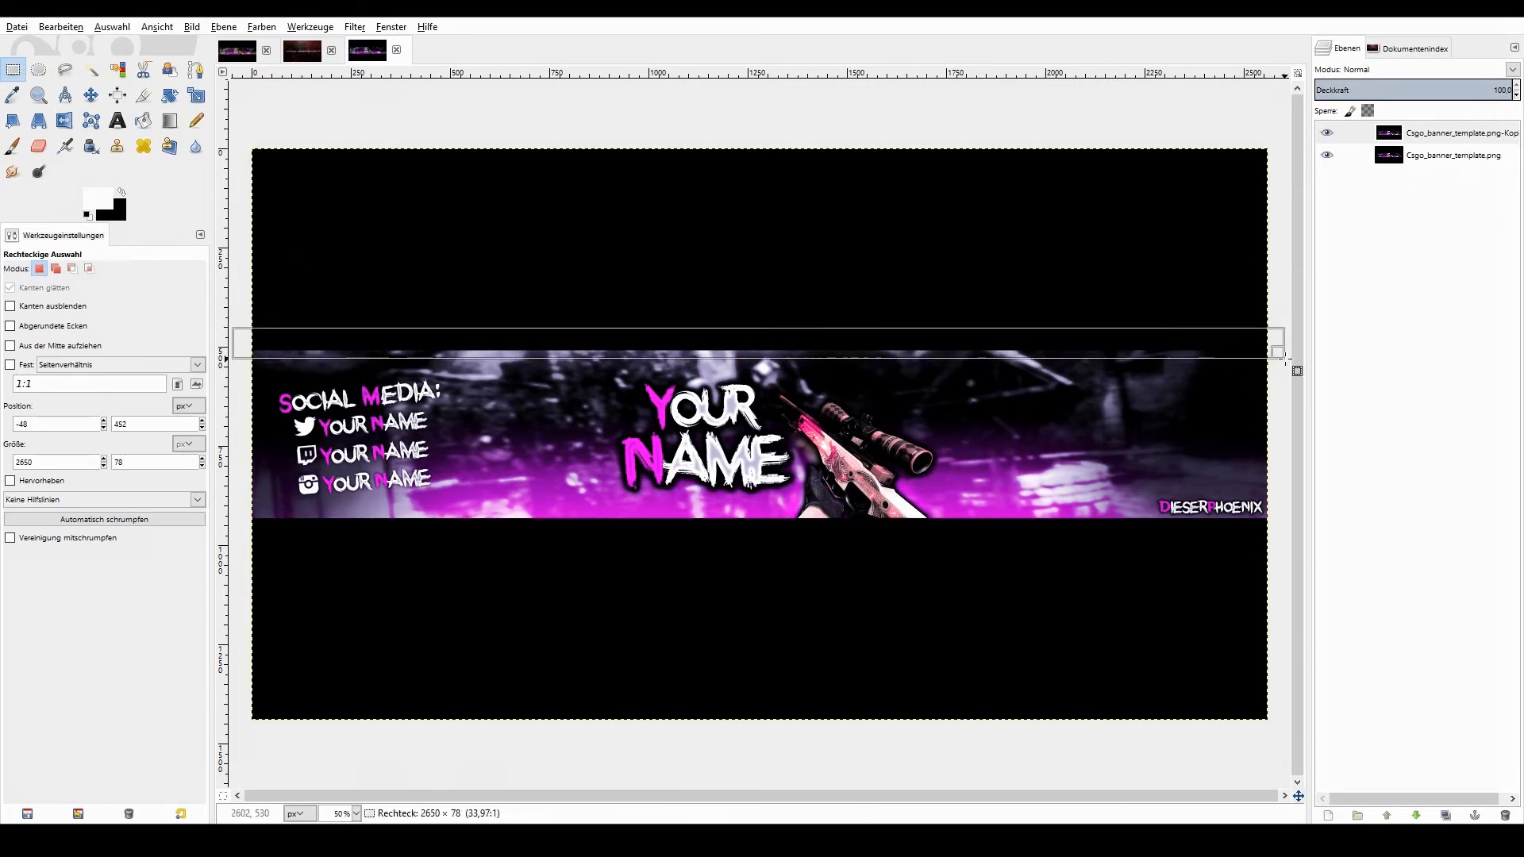